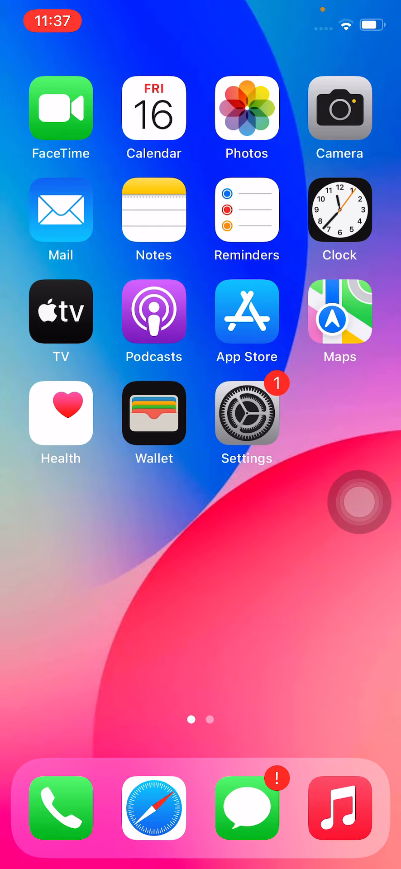
Launch Safari from the dock to reach its Favourites start page
left_click(154, 807)
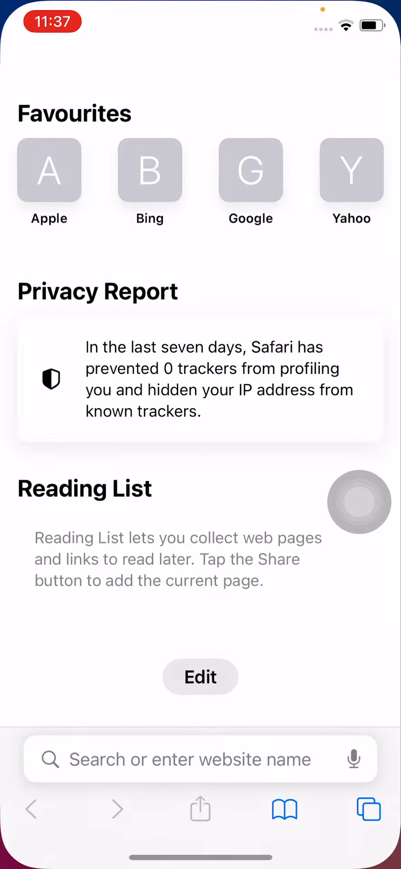
Load beta.apple.com and scroll down to the "How do I participate?" section
type("beta.apple.com")
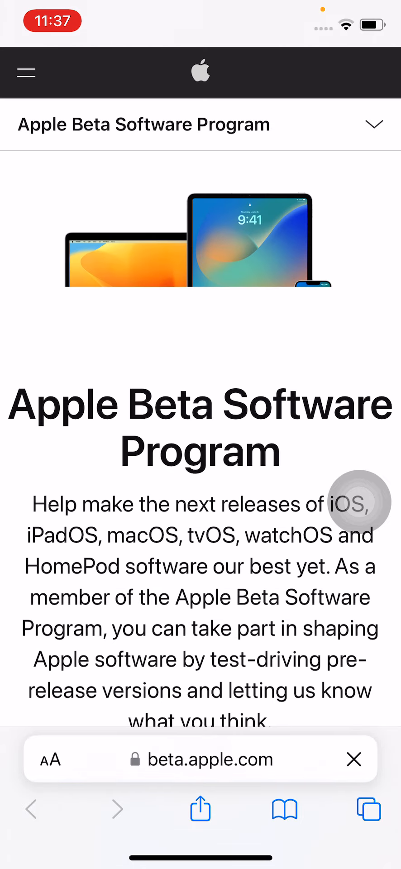
scroll("down", 3)
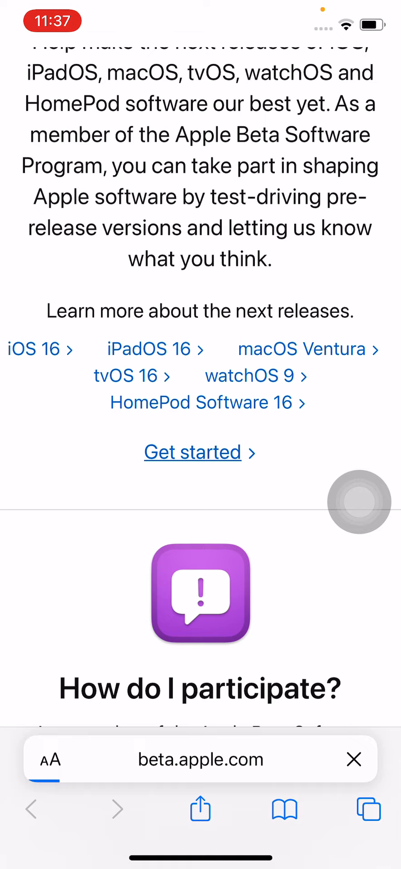
Get started, sign in with the Apple ID, and continue past the security notice
left_click(193, 451)
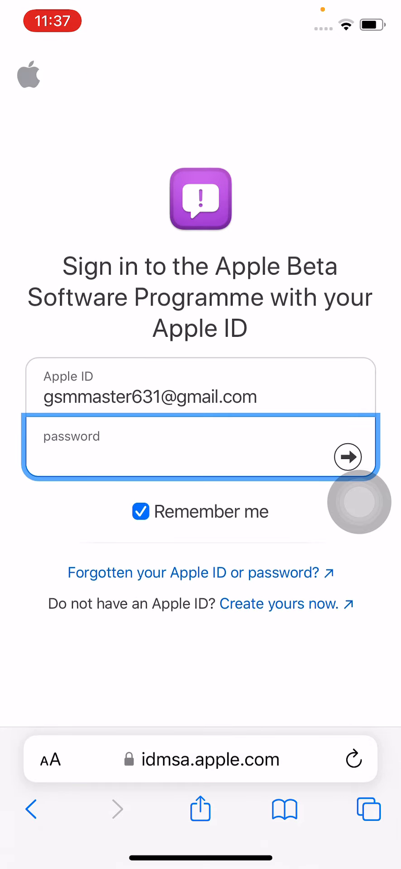
left_click(199, 457)
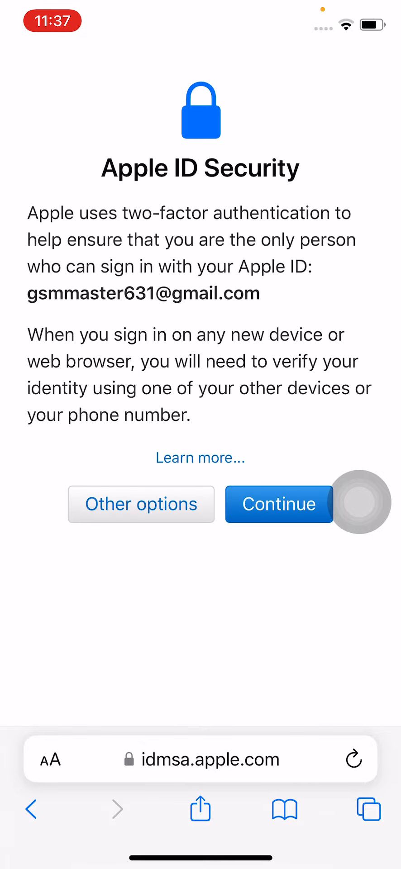
left_click(279, 503)
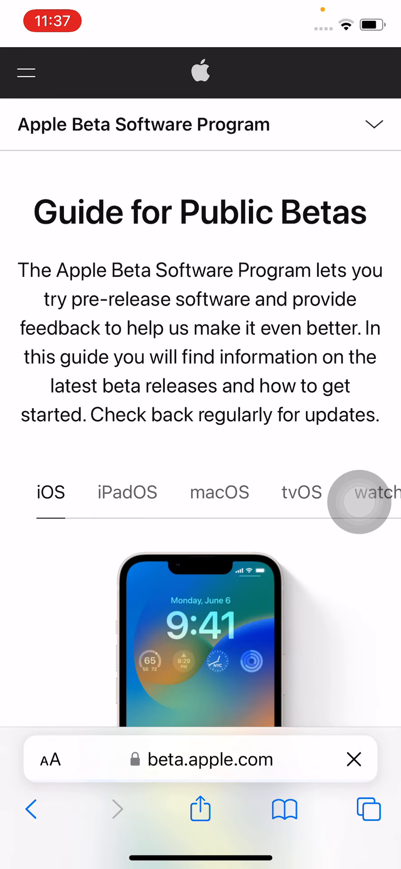
Download the iOS 16 beta profile from the Install profile section and close the alert
scroll("down", 3)
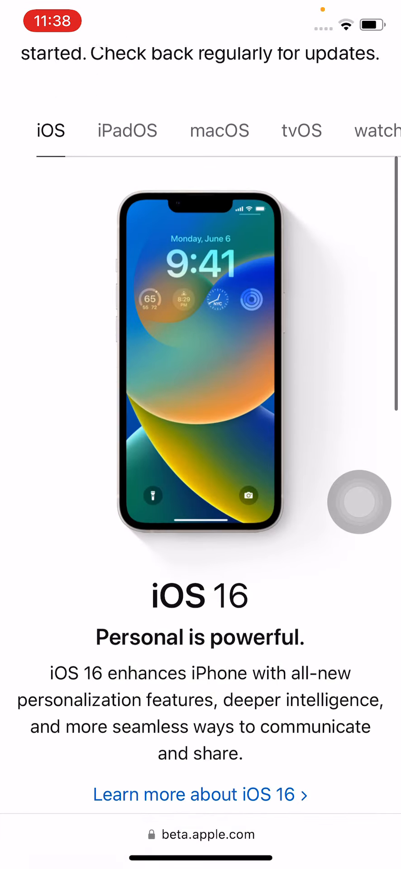
scroll("down", 3)
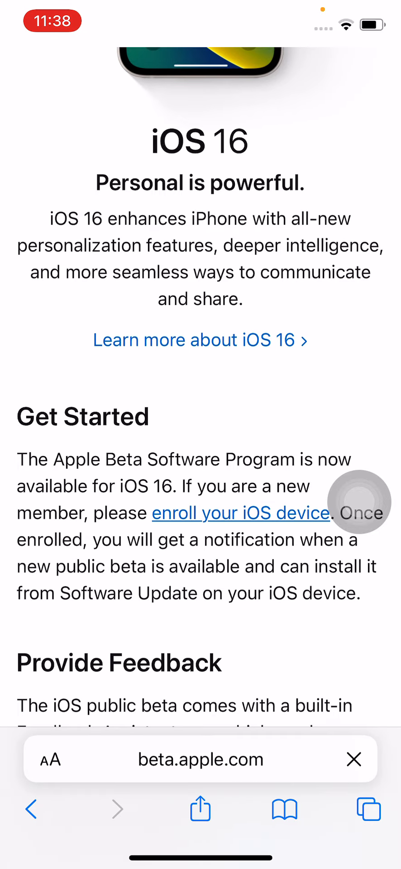
scroll("down", 3)
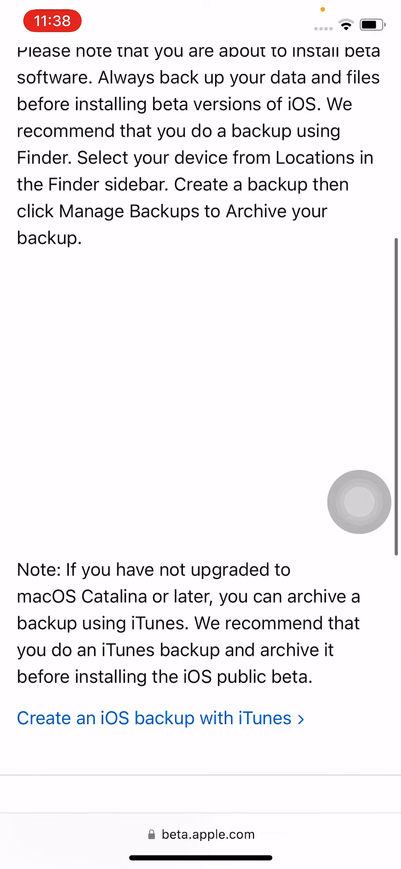
scroll("down", 3)
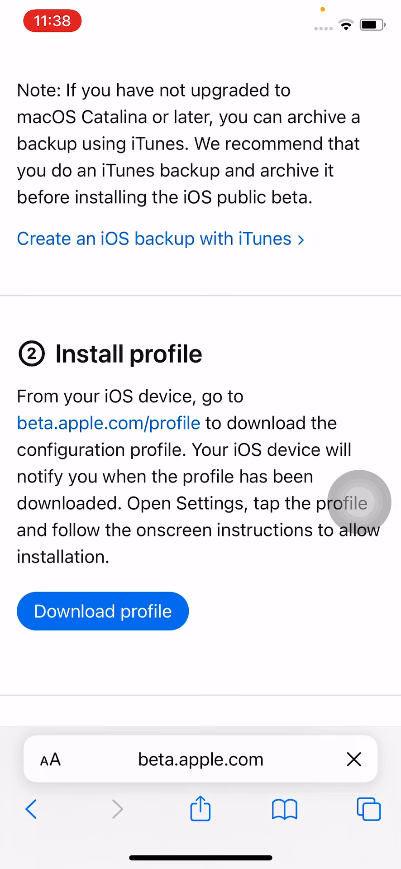
left_click(102, 611)
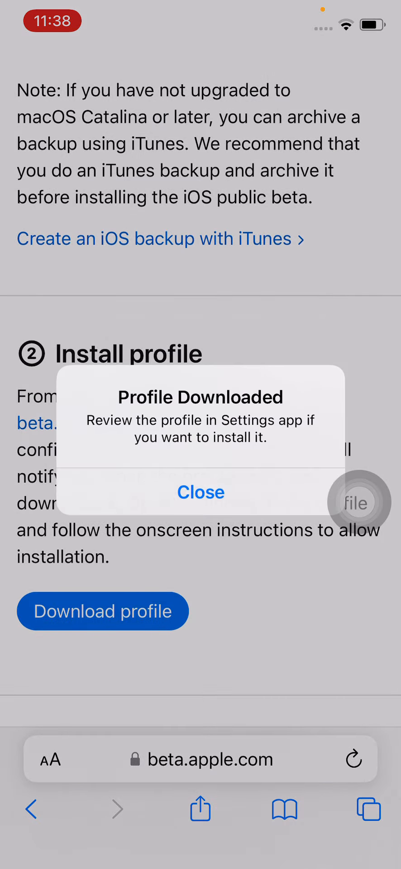
left_click(201, 492)
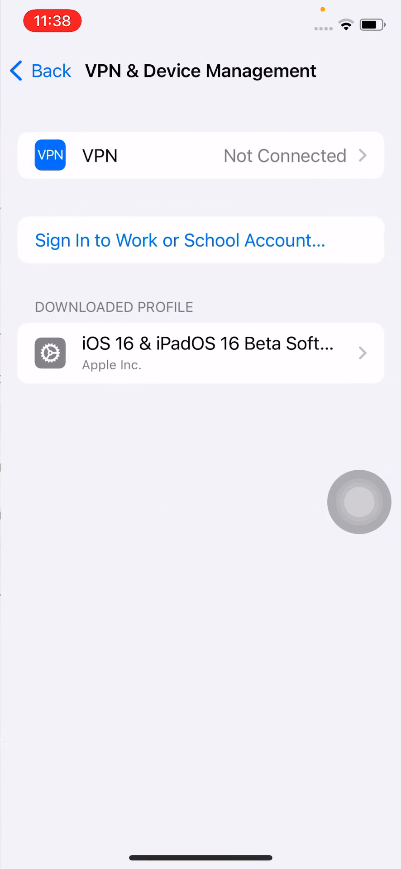
Install the iOS 16 & iPadOS 16 beta profile and choose Not Now to restart
left_click(200, 352)
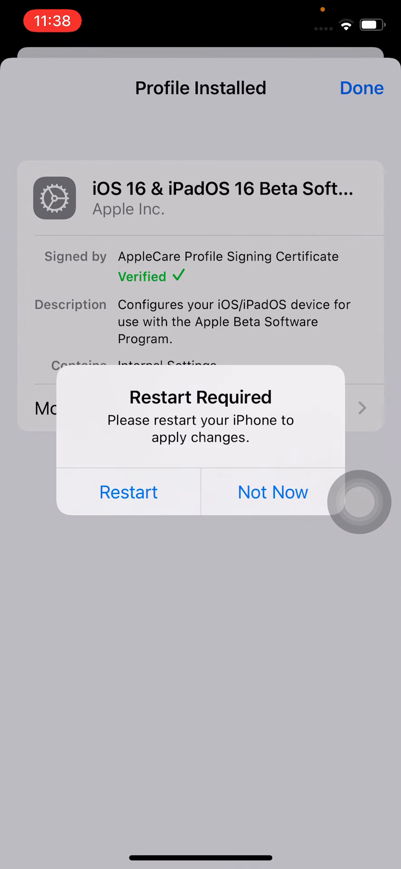
left_click(272, 492)
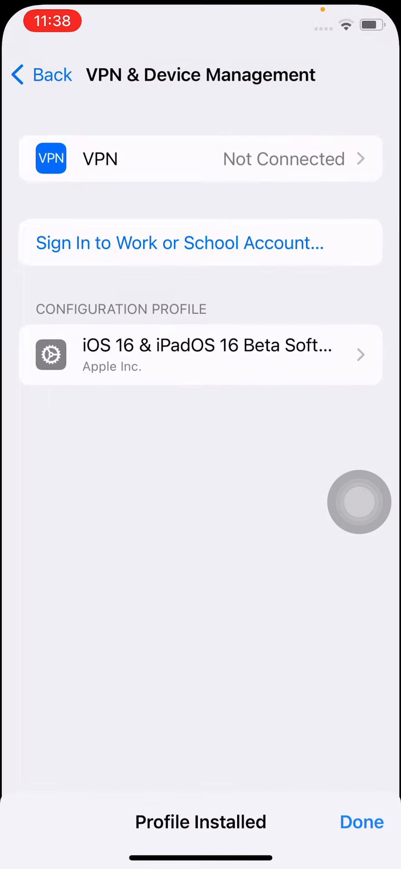